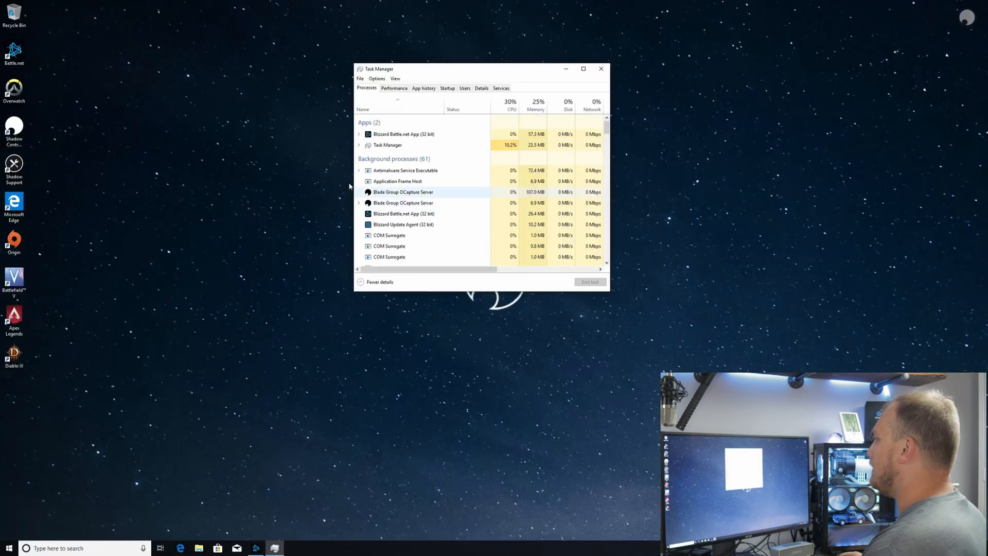
Expand Task Manager to the detailed view showing the Xeon E5-2678 v3 CPU graphs.
left_click(395, 87)
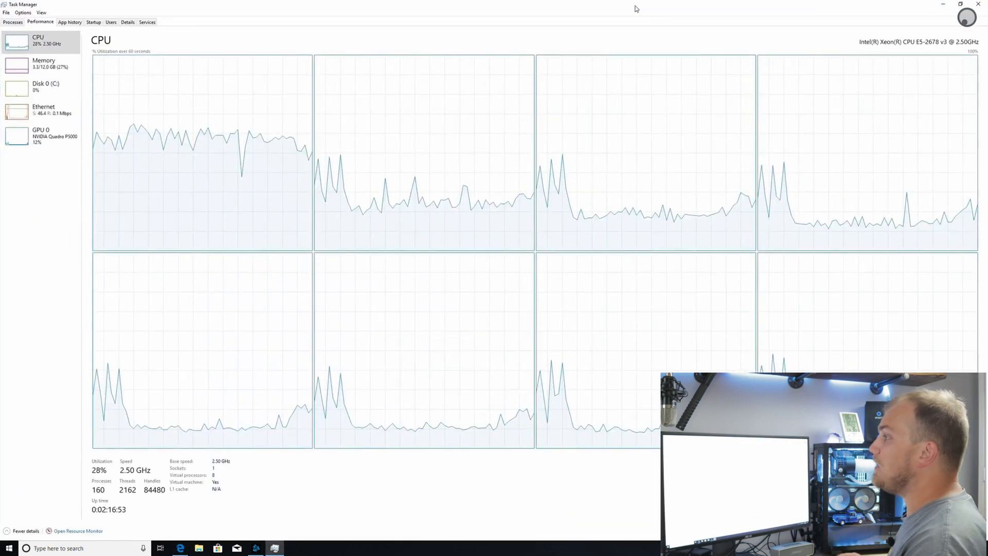
Review GPU 0, Ethernet and Disk 0 (C:) performance pages in the sidebar.
left_click(42, 136)
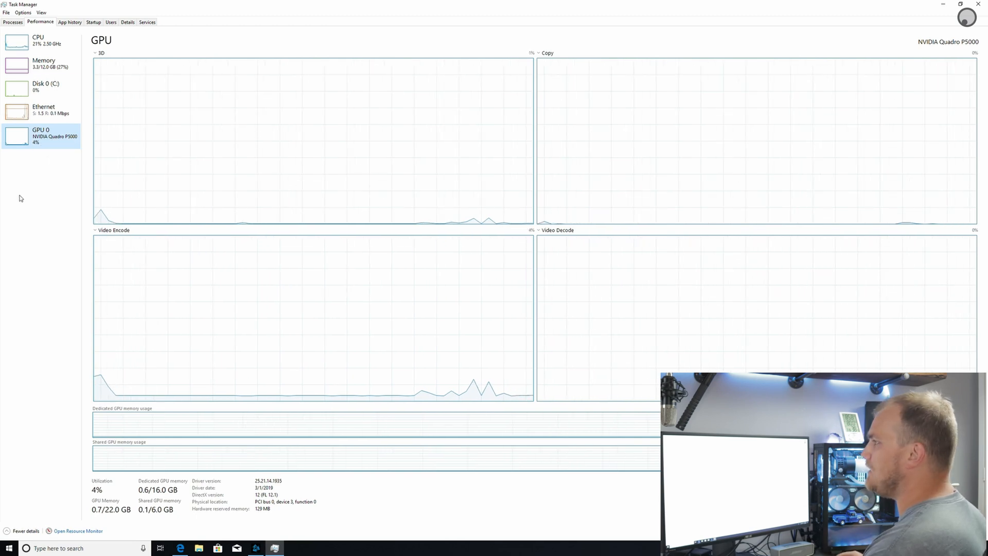
left_click(41, 110)
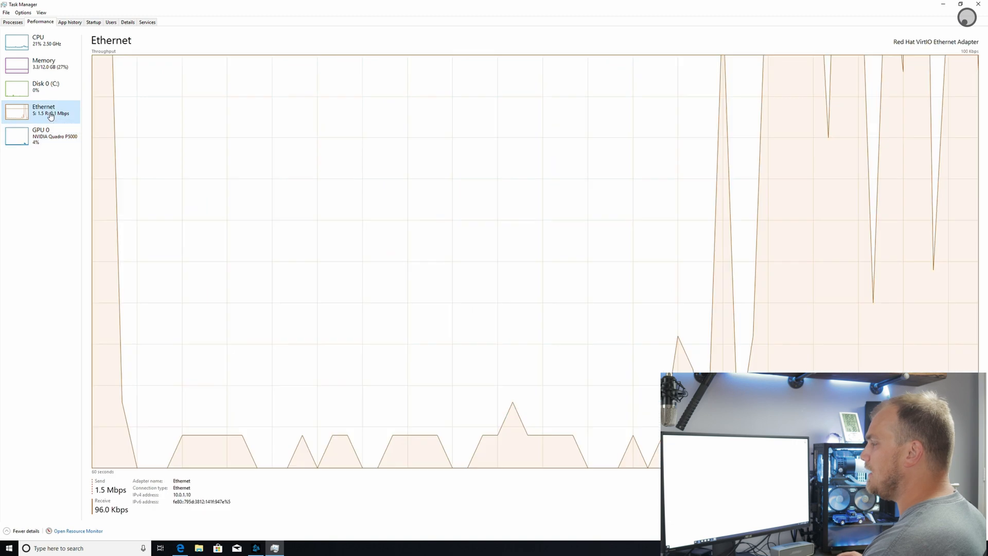
left_click(41, 136)
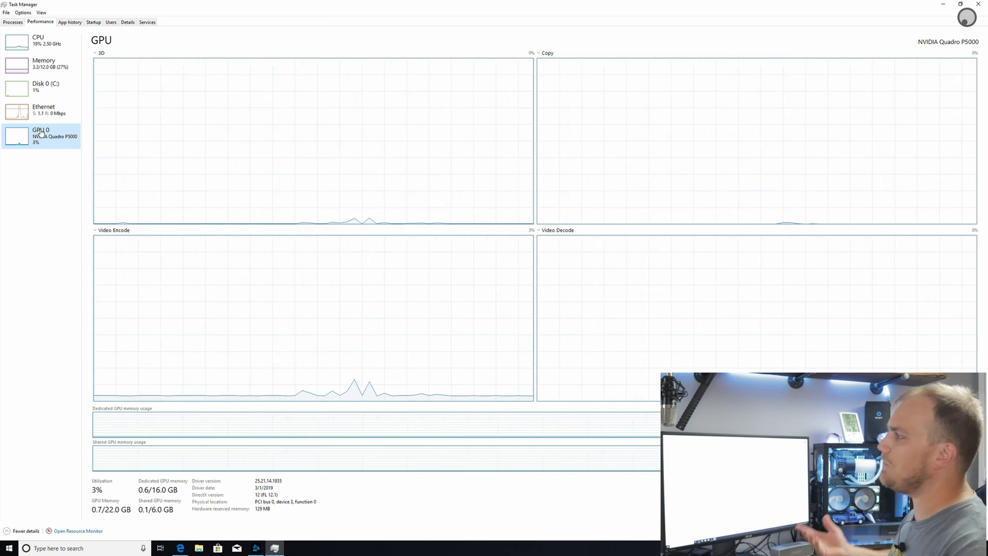
mouse_move(63, 77)
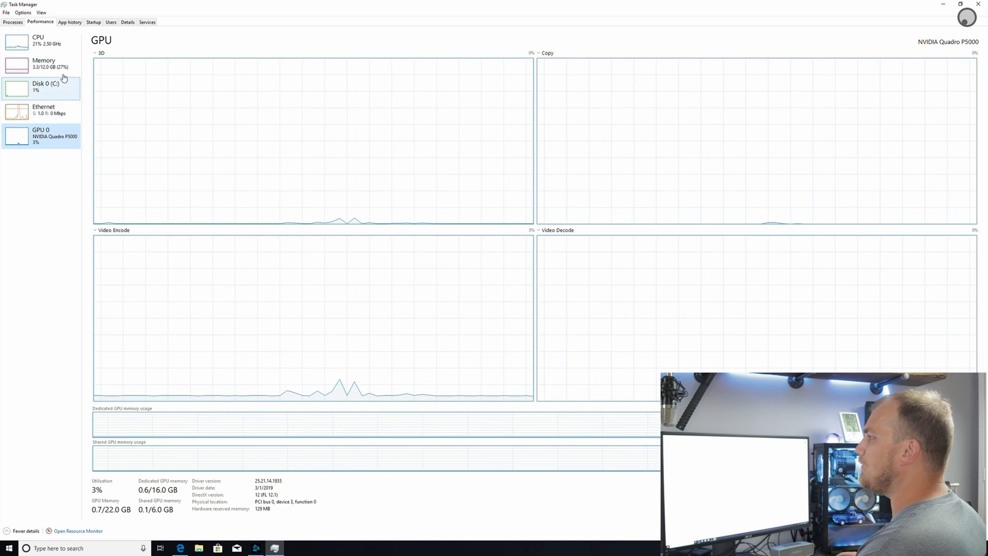
left_click(41, 87)
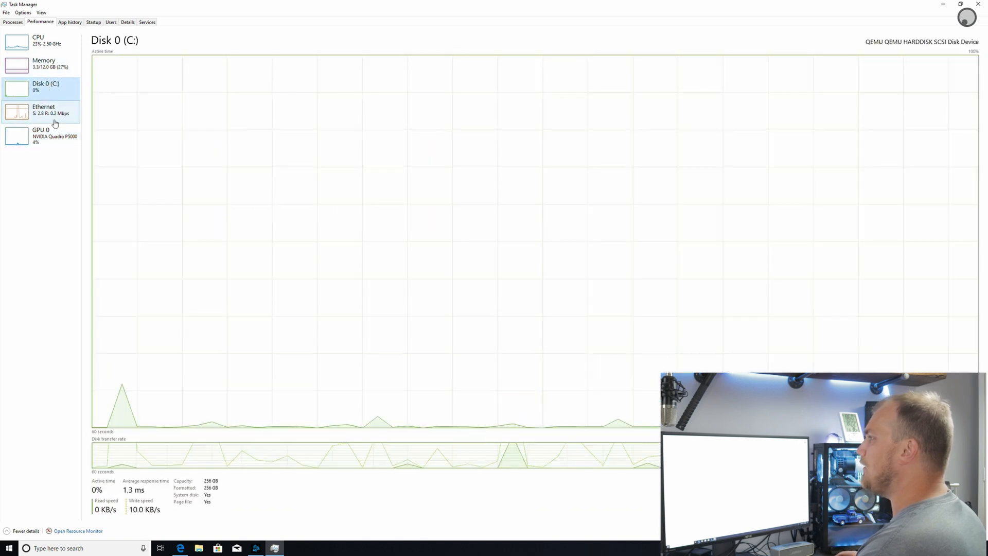
left_click(44, 110)
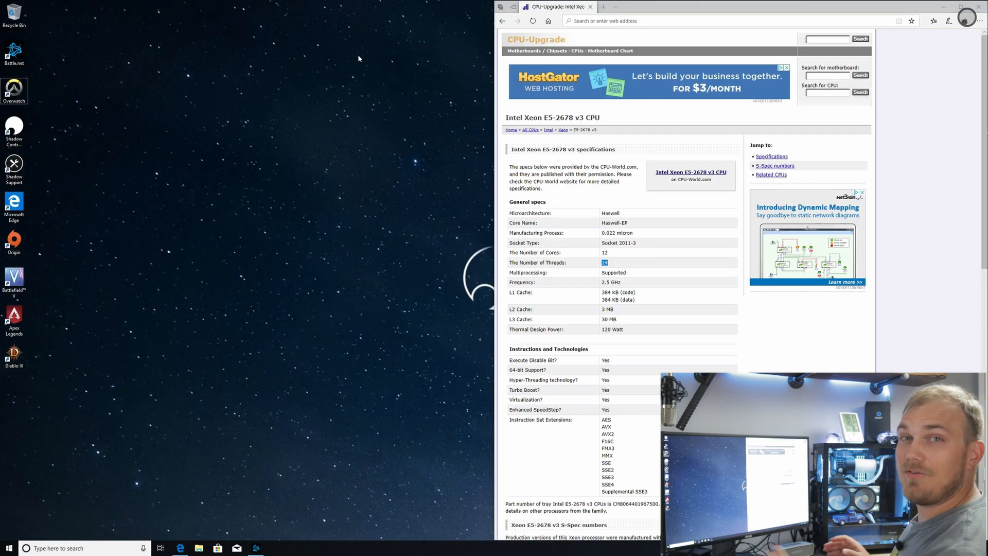
mouse_move(456, 45)
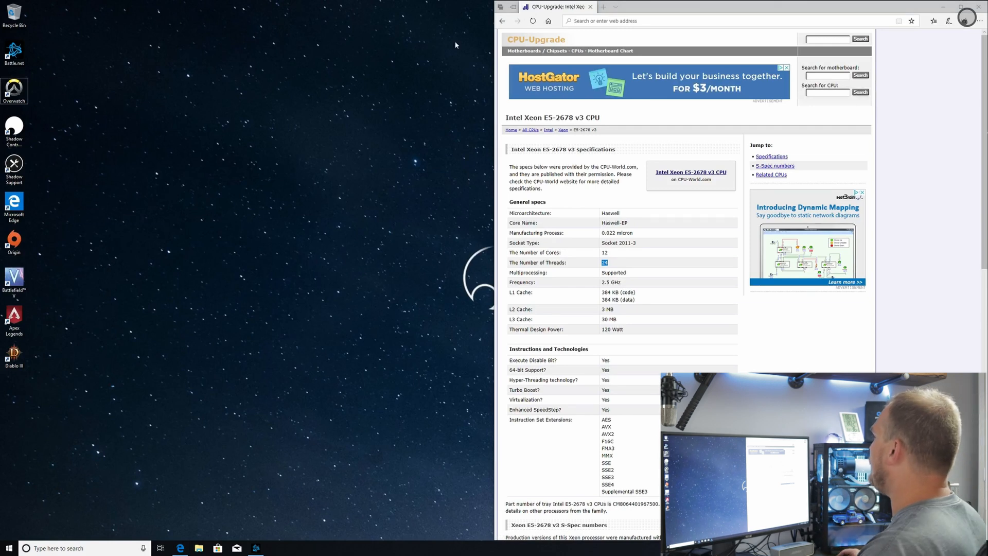
Start a new web address in Edge's address bar beginning with 'l'.
left_click(662, 20)
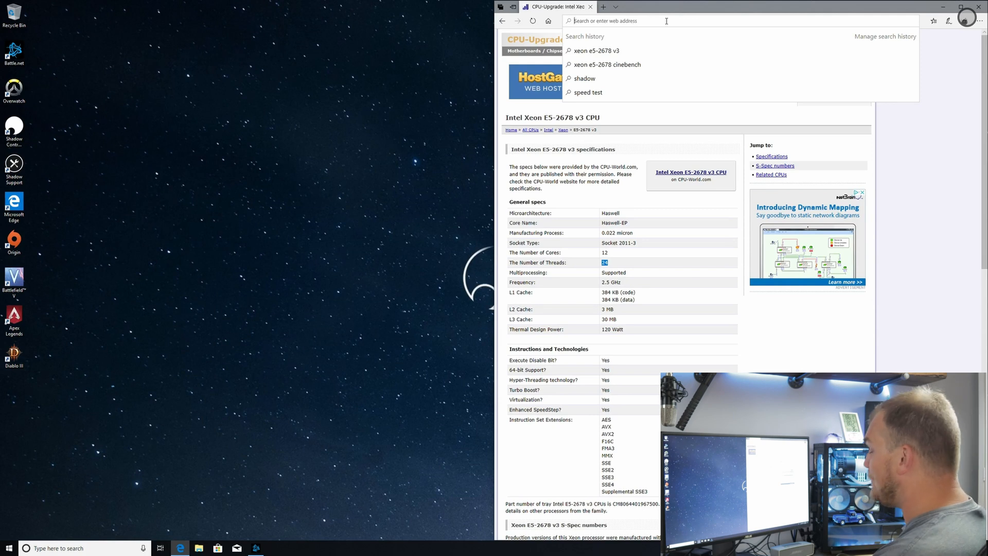
type("l")
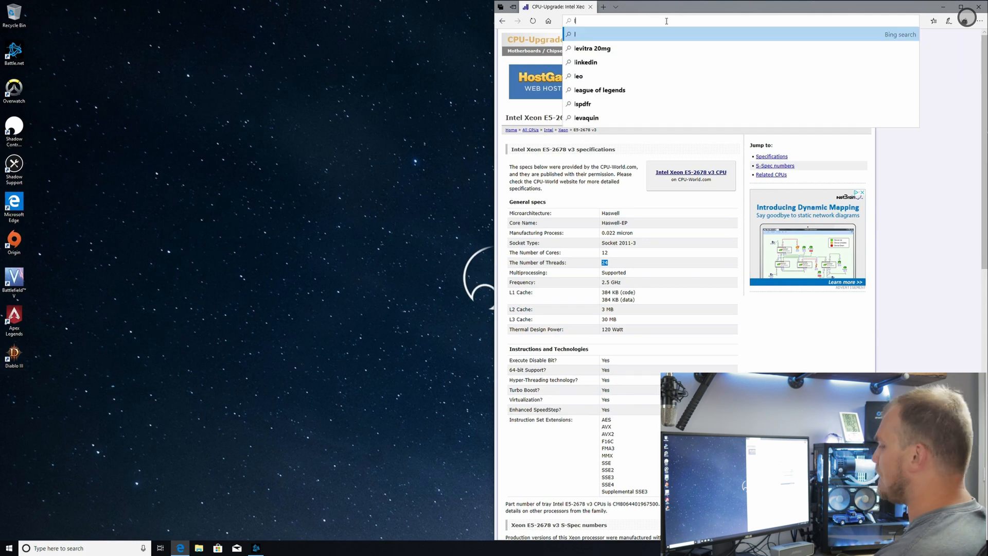